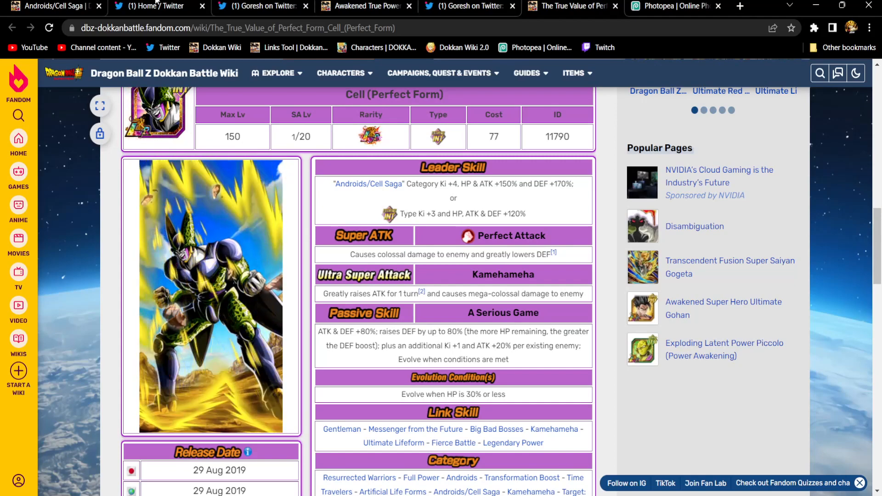
Step: View the tweet image with the translated EZA LR INT Cell leader skill, passive and 12/18 Ki supers
click(262, 7)
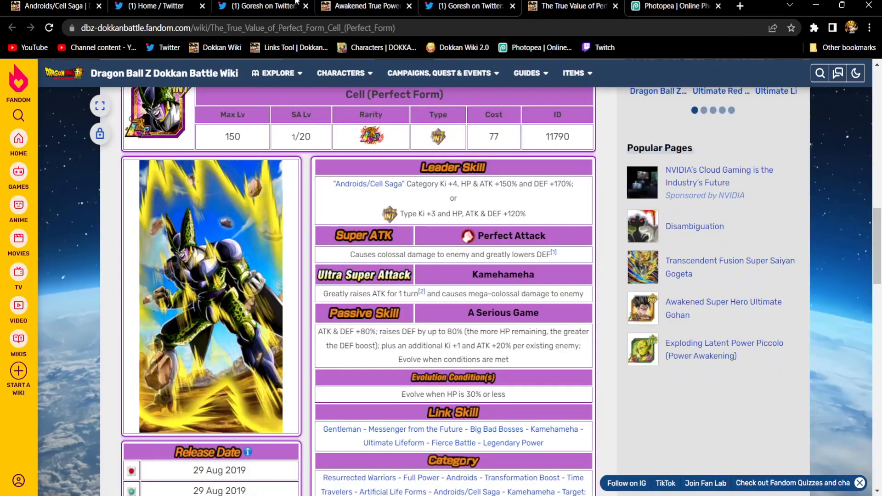
click(259, 6)
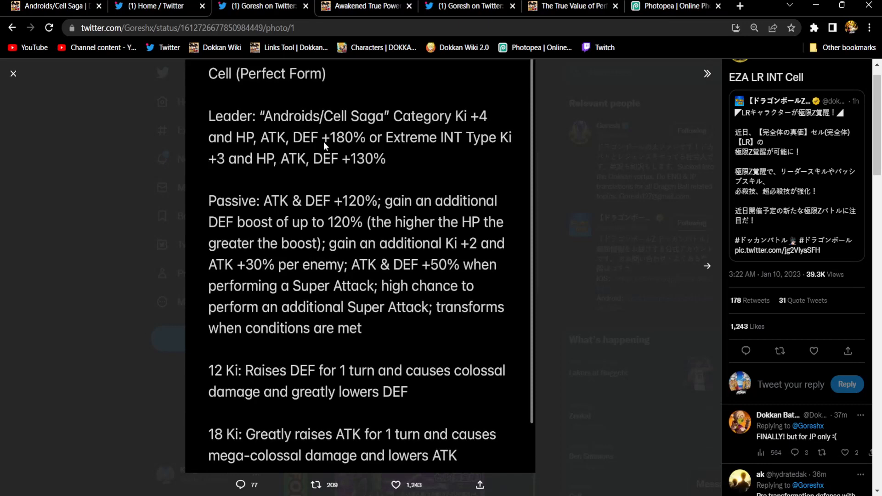
mouse_move(459, 267)
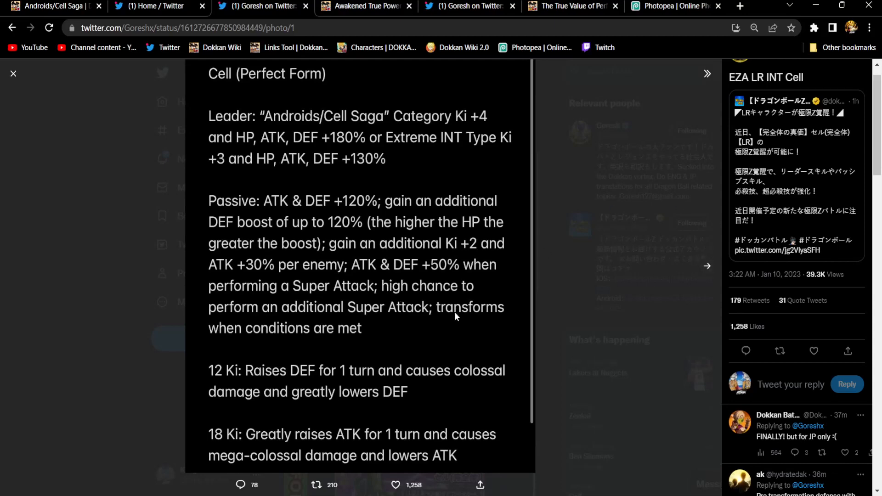
mouse_move(429, 280)
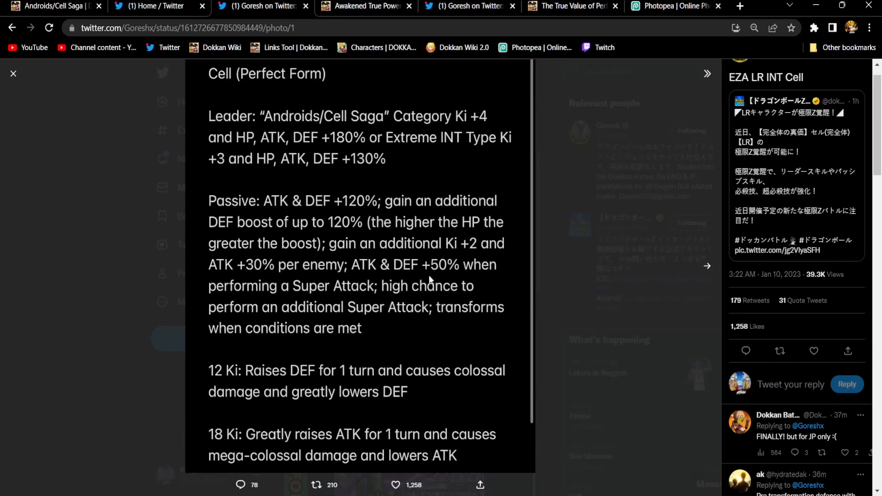
mouse_move(410, 247)
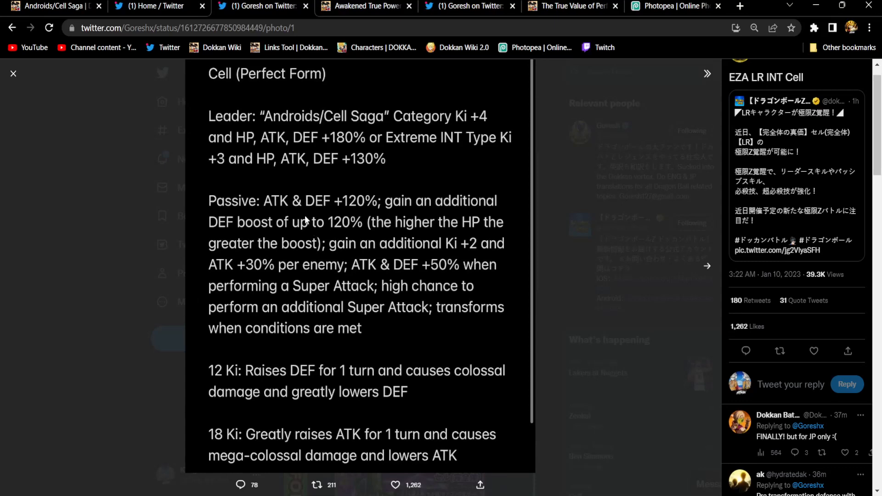
mouse_move(349, 234)
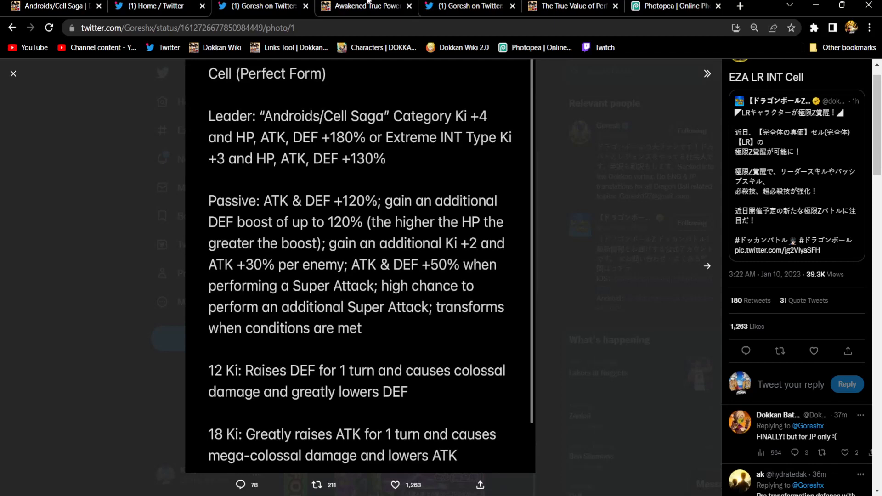
click(812, 350)
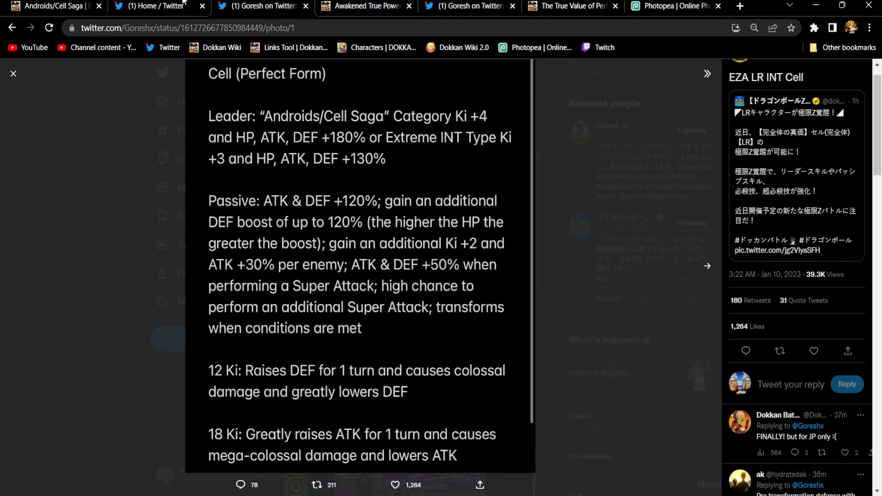
Step: Advance to the tweet's second image with Perfect Cell's translated passive and super attacks
click(706, 266)
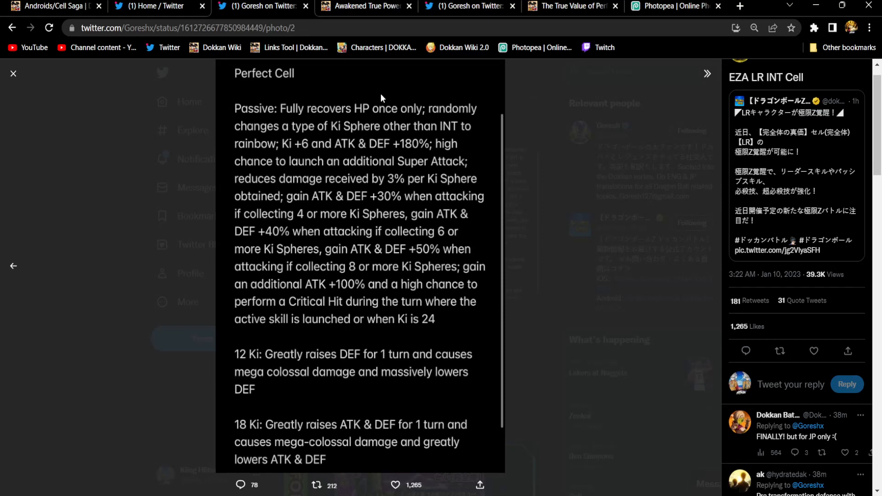
click(419, 485)
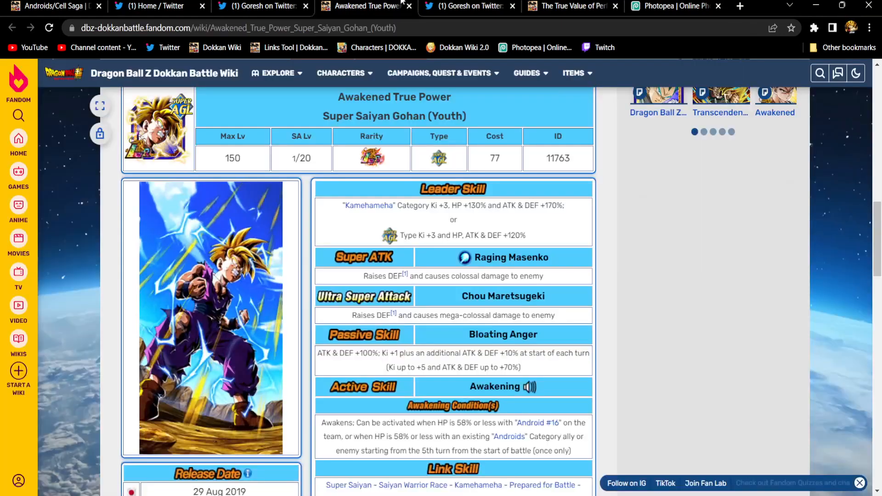
Step: Return to the Cell (Perfect Form) wiki page and scroll to its skills table
click(570, 6)
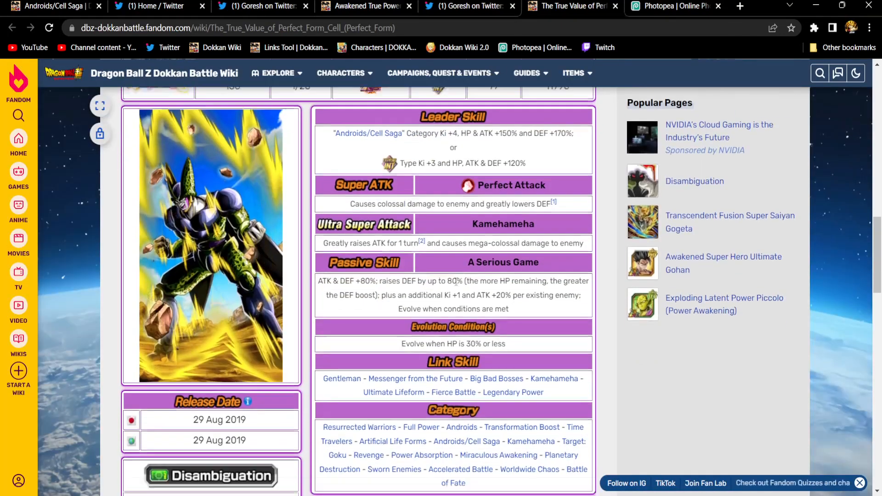
scroll(down, 3)
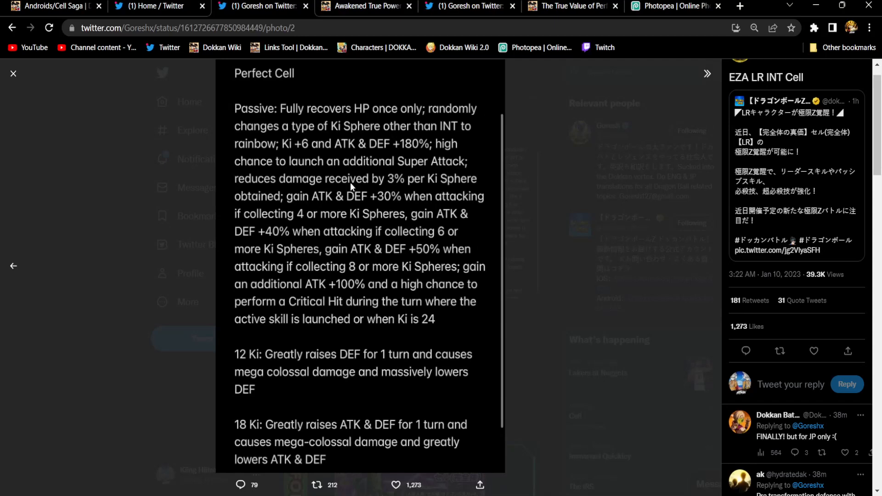
mouse_move(397, 228)
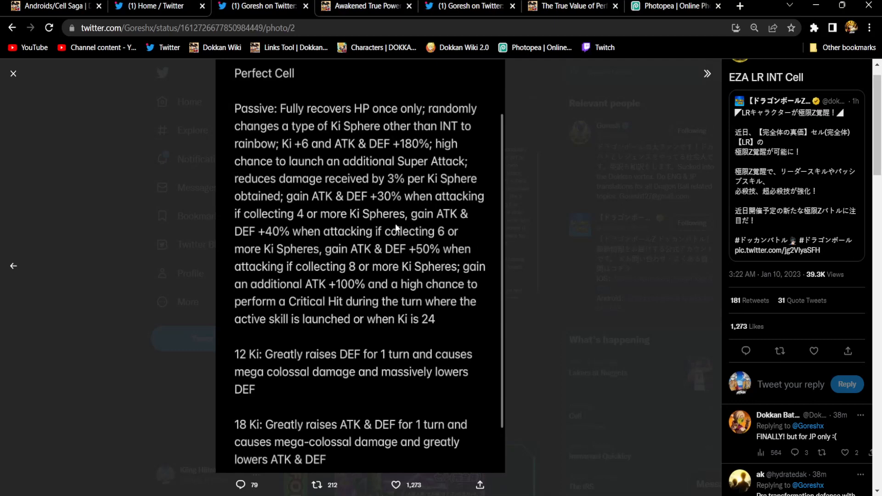
click(396, 485)
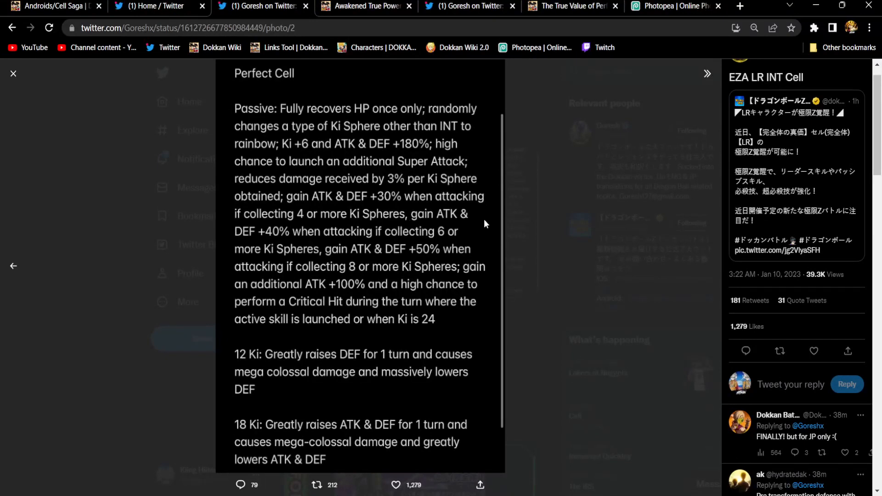
mouse_move(454, 270)
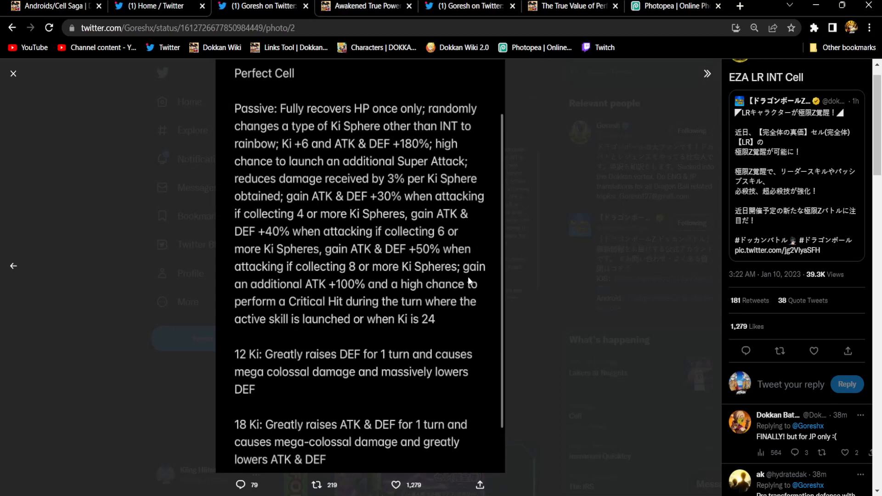
mouse_move(485, 250)
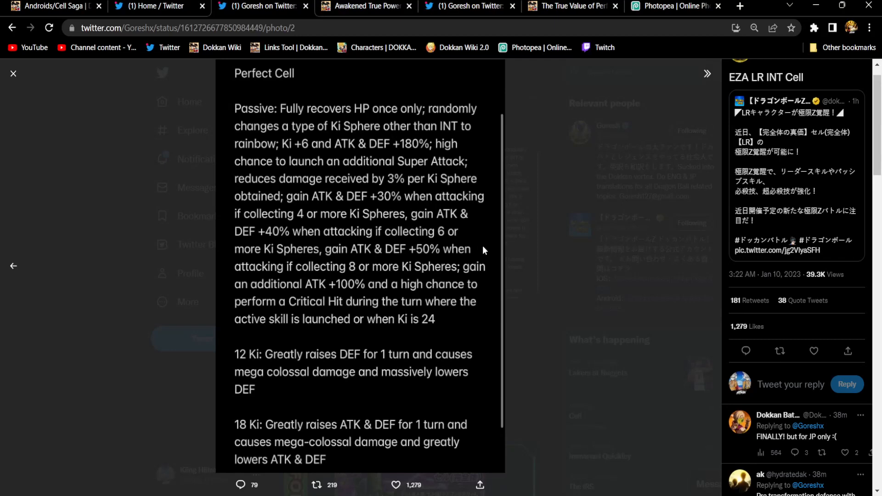
click(395, 485)
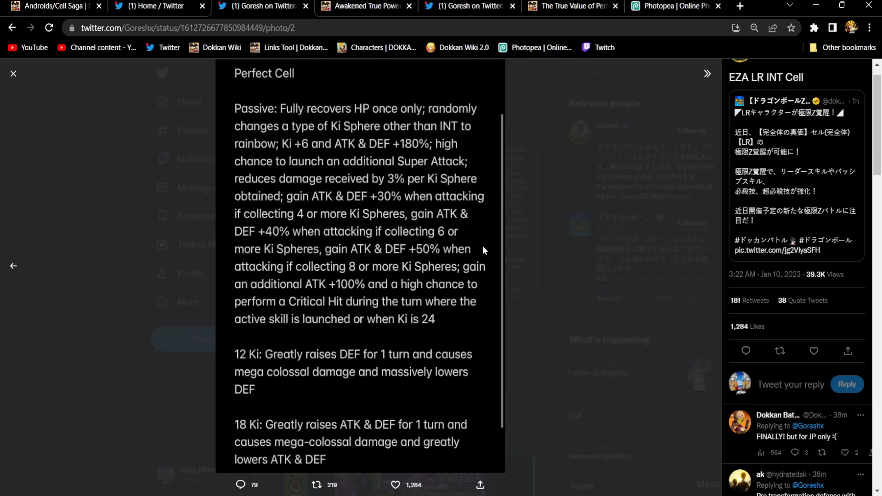
mouse_move(364, 254)
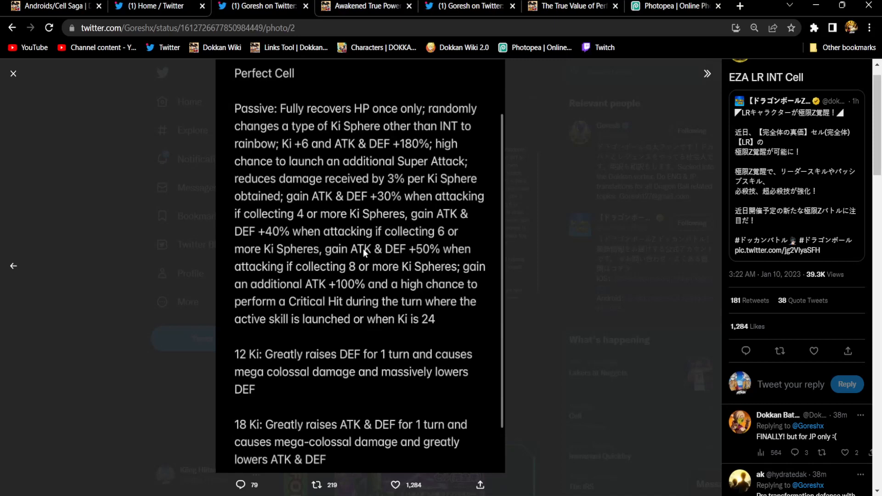
mouse_move(429, 172)
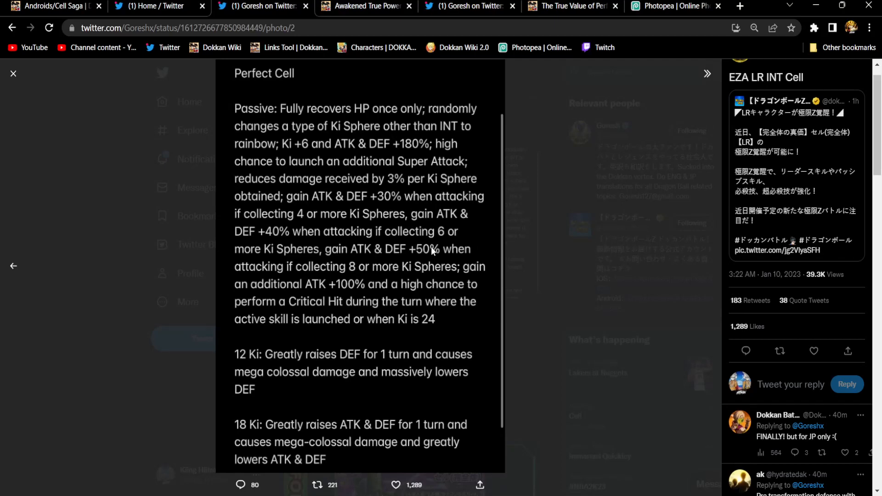
mouse_move(730, 260)
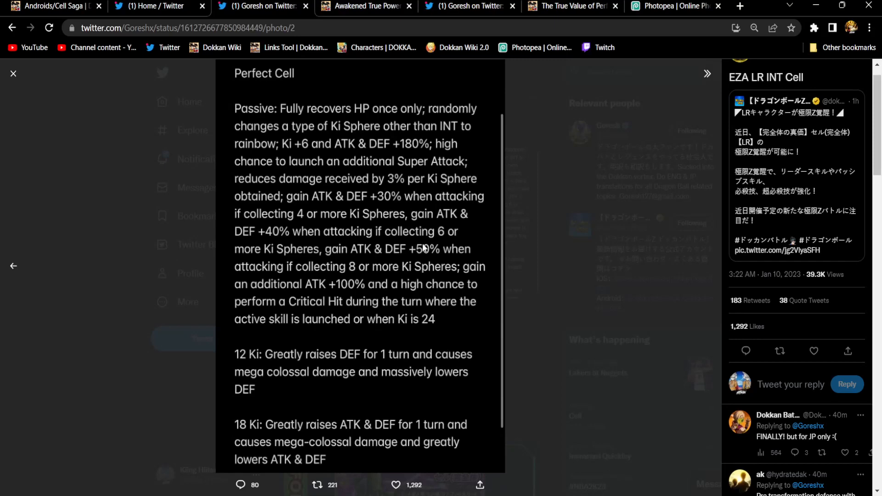
mouse_move(443, 341)
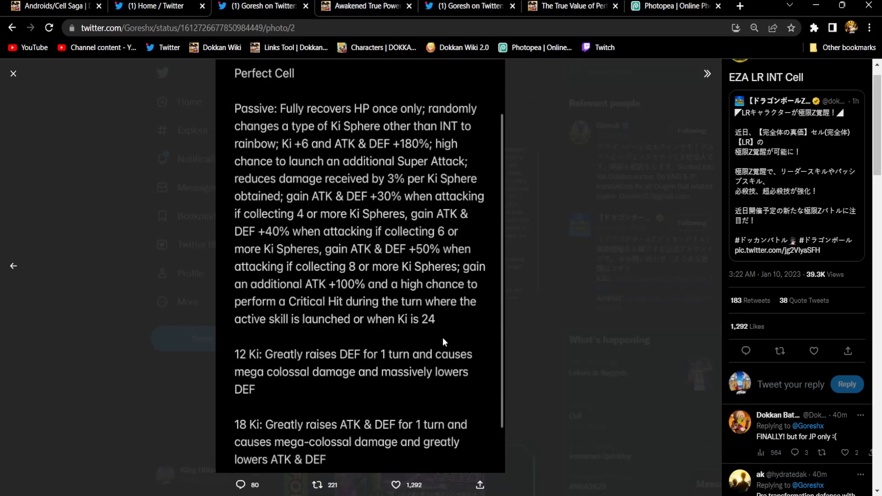
mouse_move(320, 329)
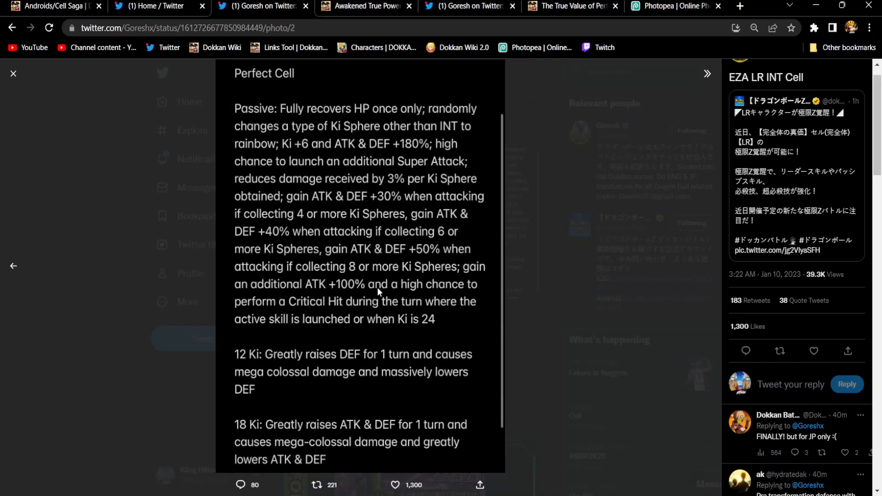
mouse_move(339, 111)
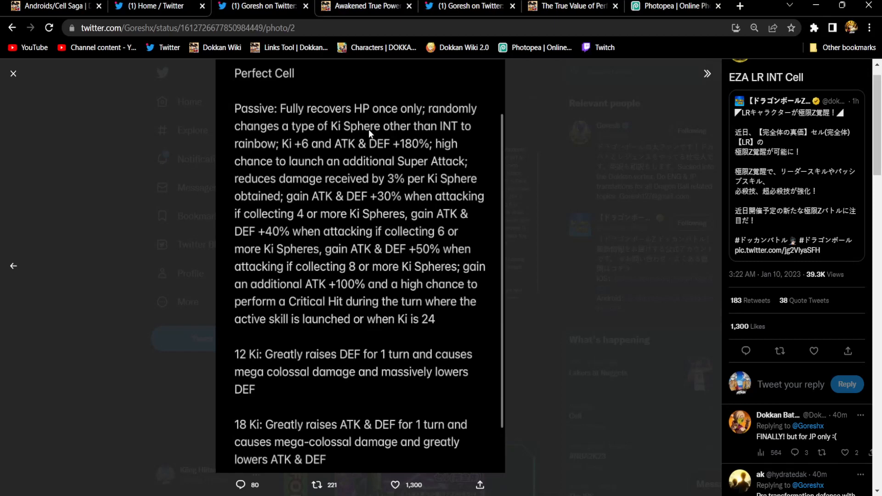
mouse_move(375, 182)
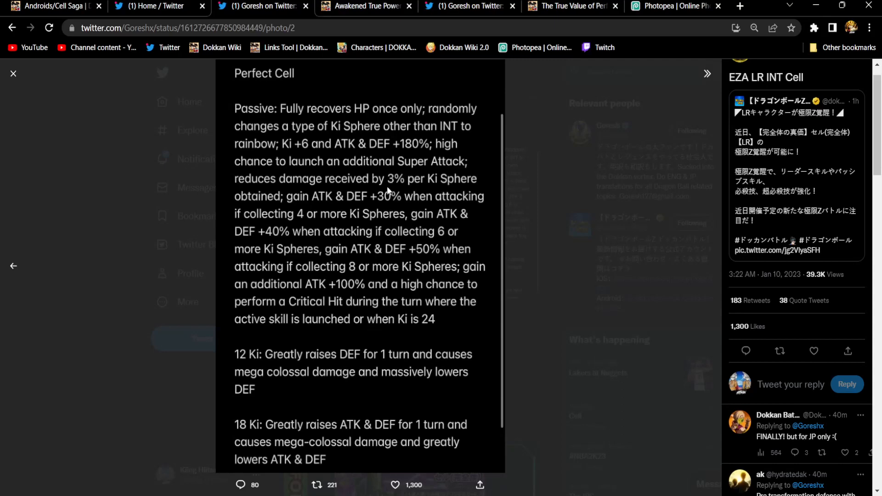
mouse_move(387, 188)
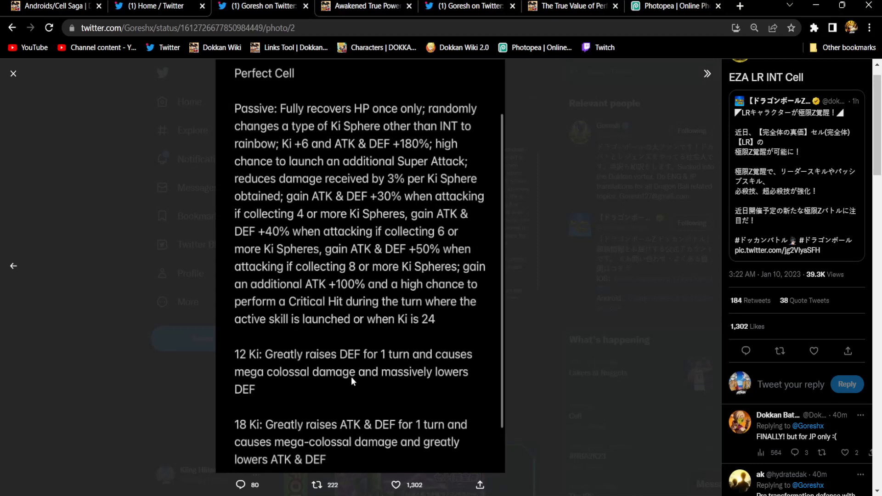
mouse_move(321, 452)
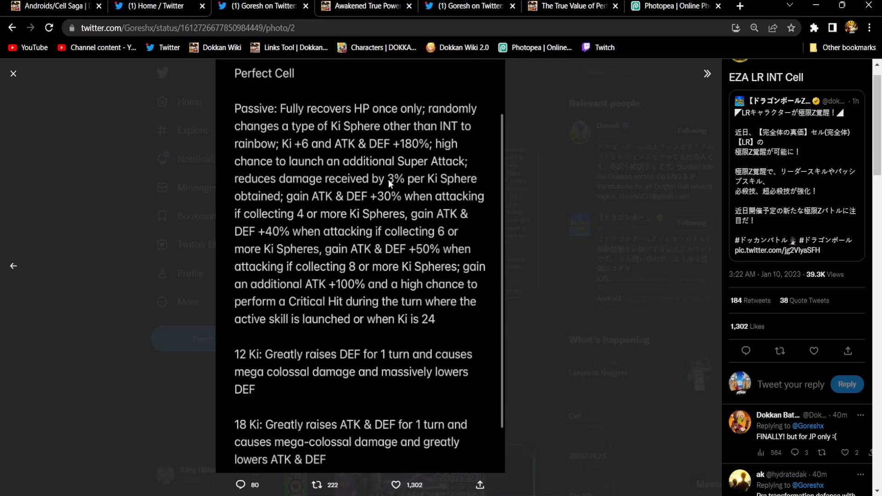
mouse_move(388, 184)
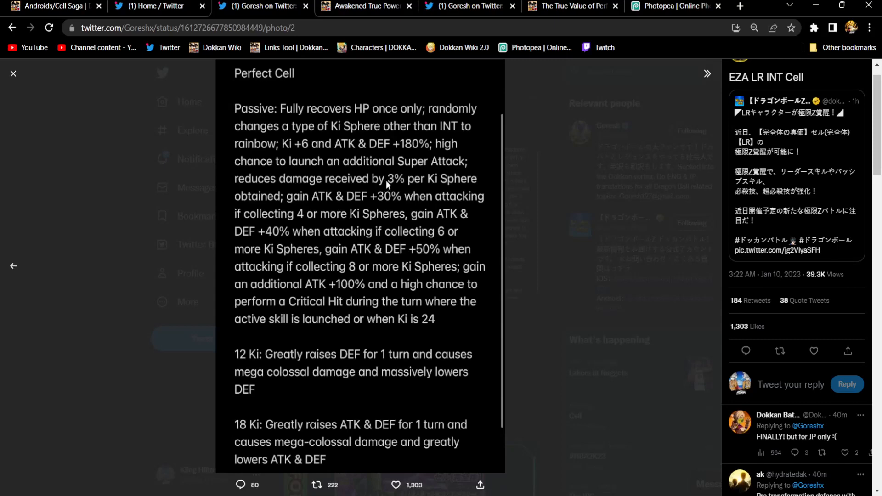
mouse_move(318, 205)
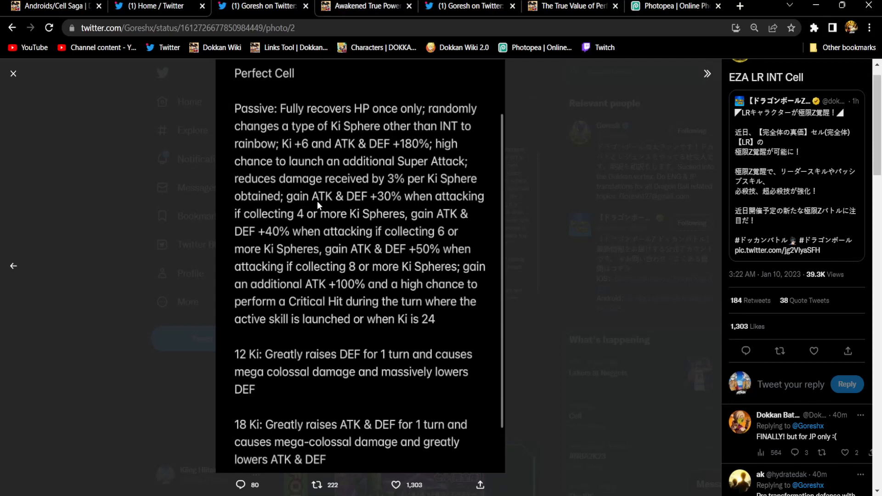
mouse_move(372, 196)
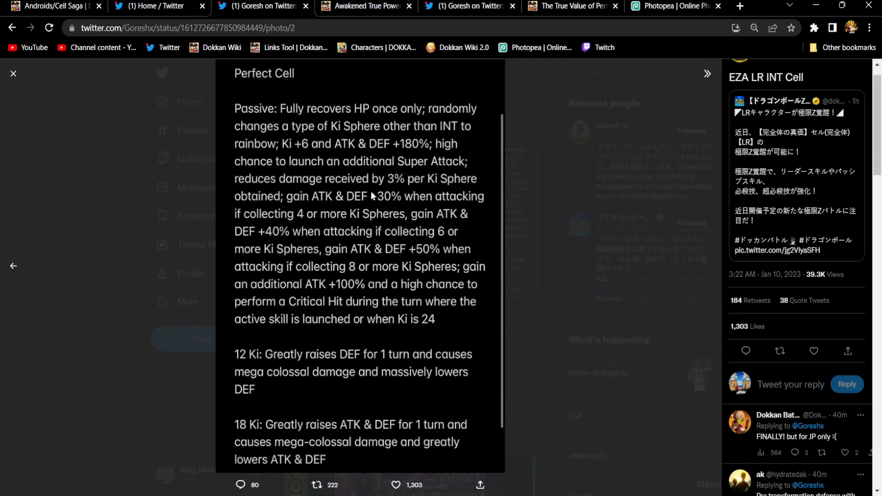
mouse_move(380, 204)
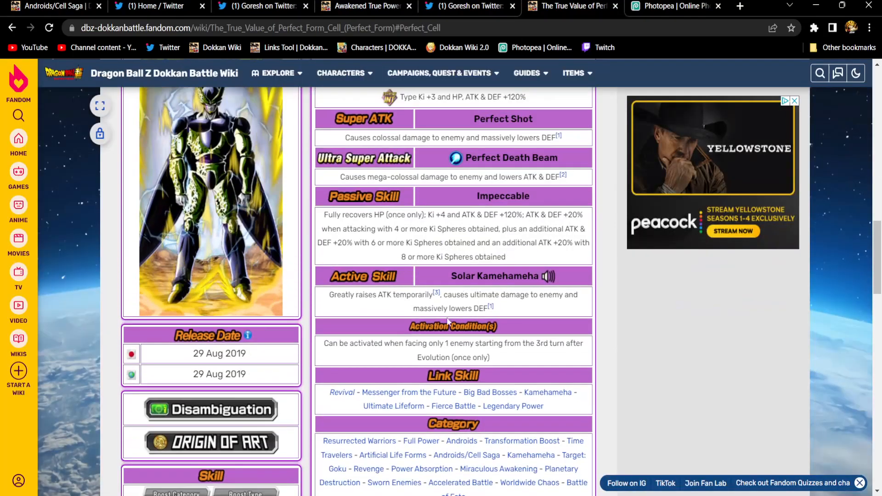
Step: Check the Perfect Form Cell wiki skills, then switch back to the Twitter translation tab
click(440, 74)
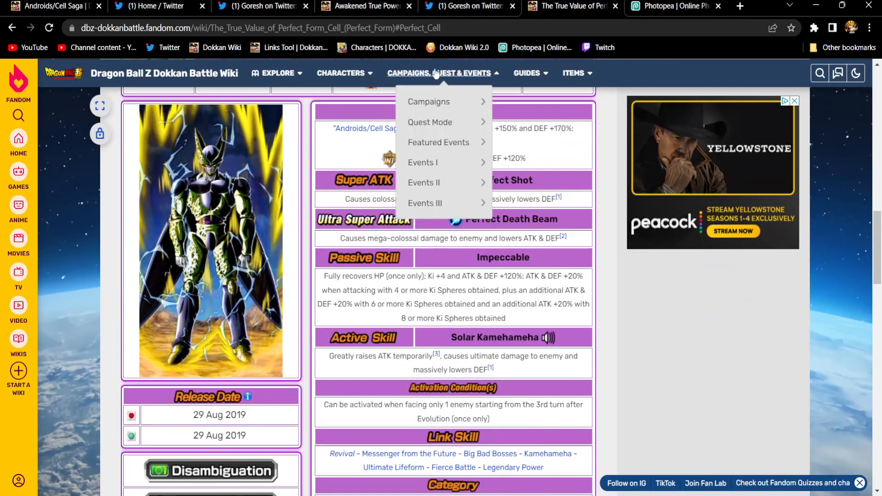
click(259, 7)
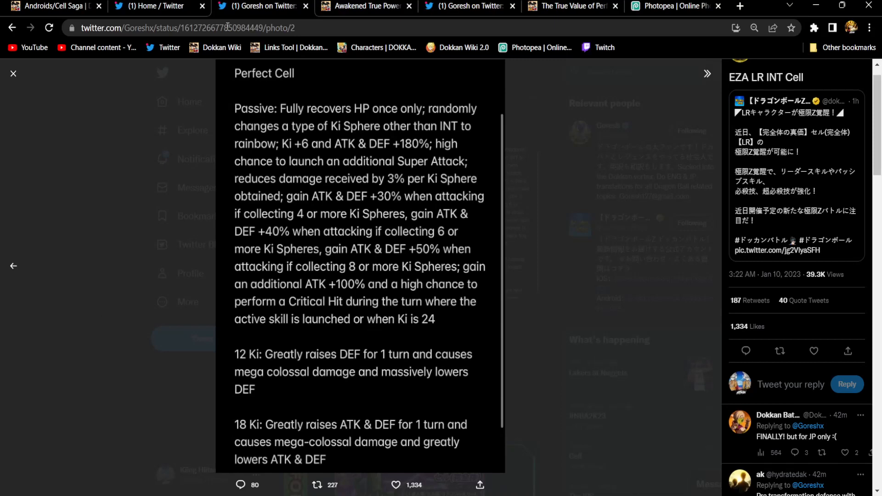
mouse_move(314, 187)
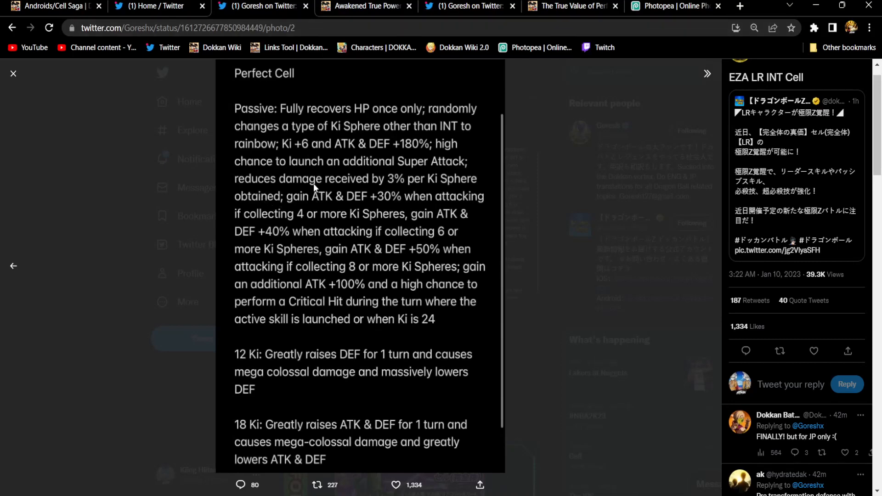
mouse_move(394, 182)
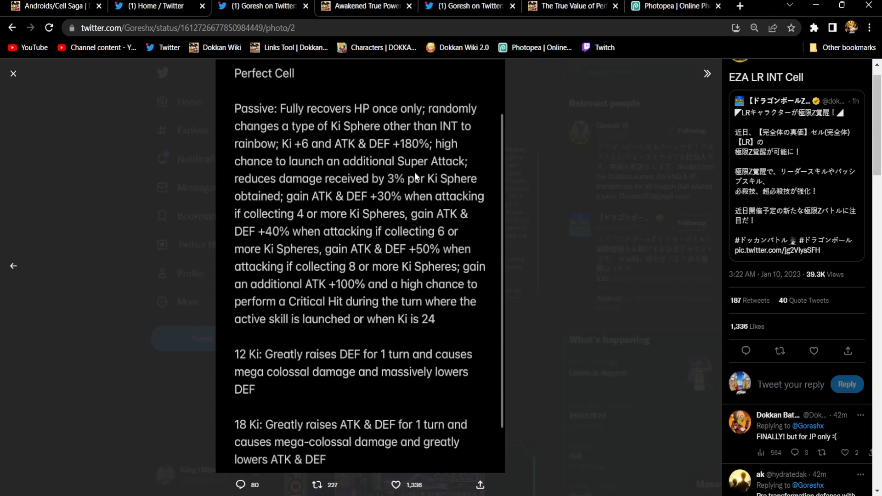
mouse_move(381, 150)
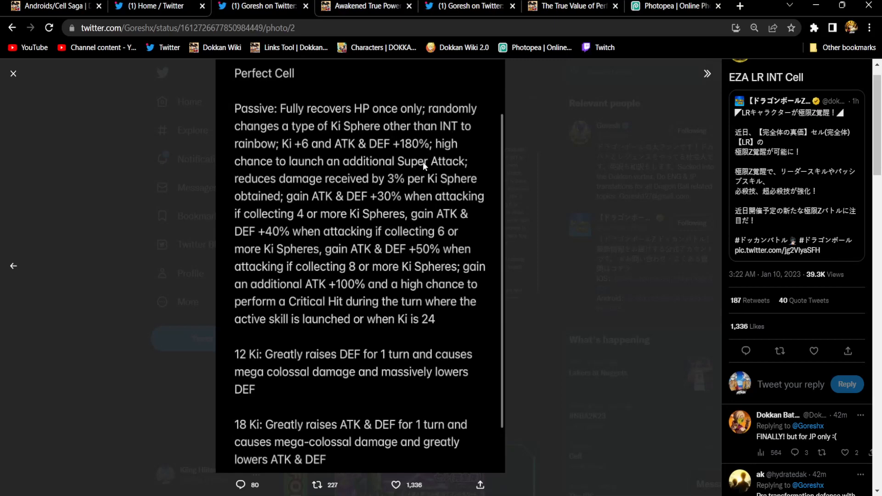
mouse_move(432, 180)
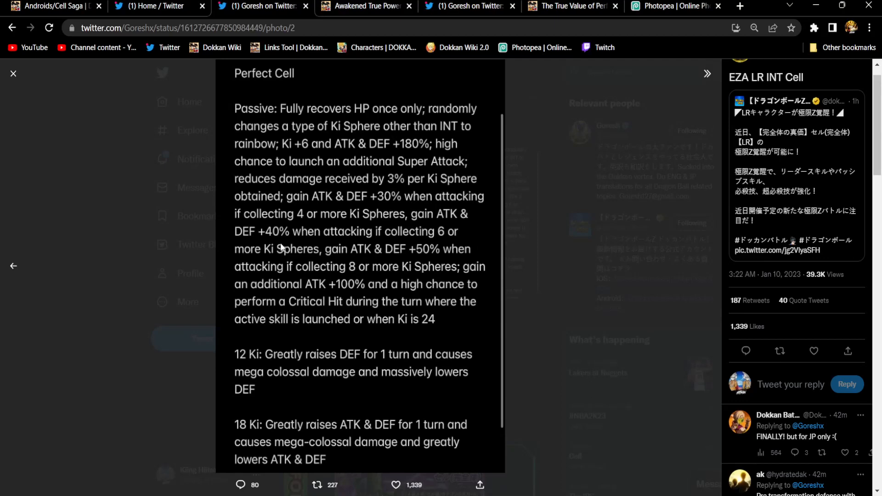
mouse_move(408, 242)
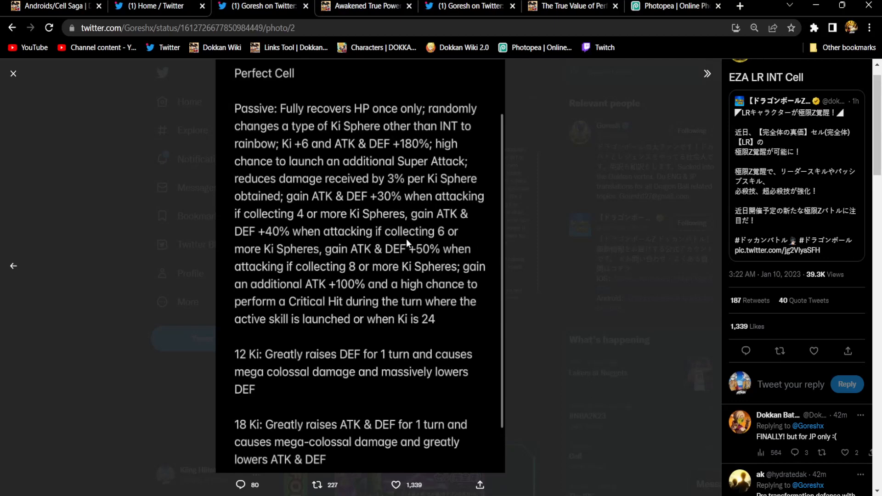
mouse_move(388, 269)
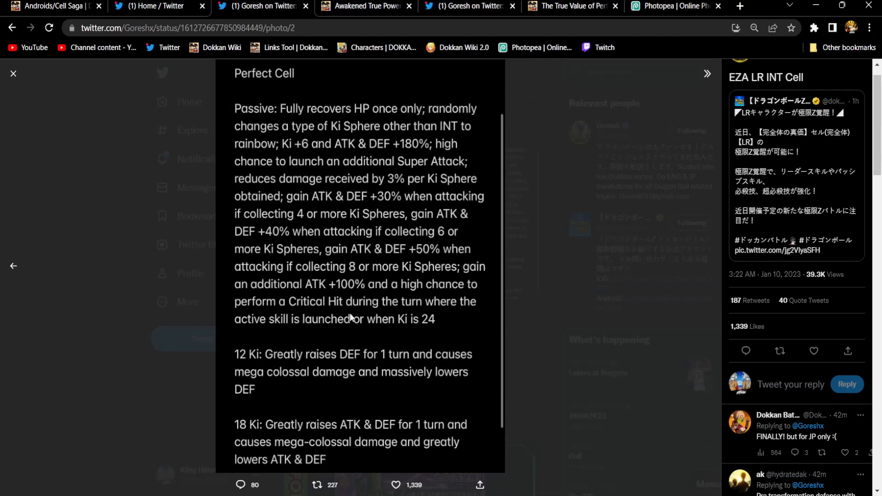
mouse_move(425, 319)
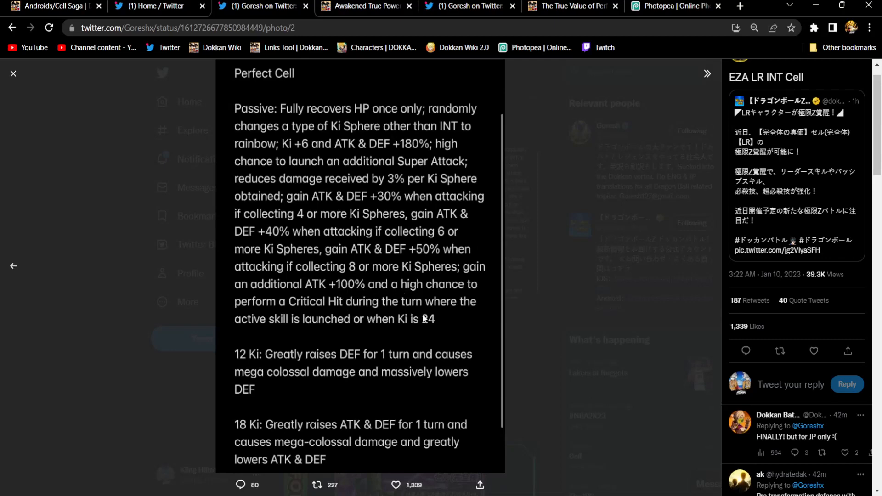
mouse_move(416, 321)
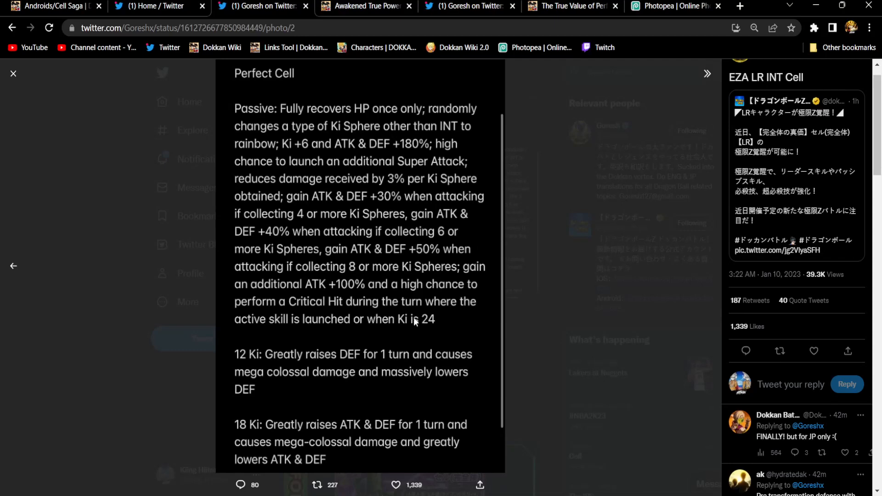
mouse_move(385, 256)
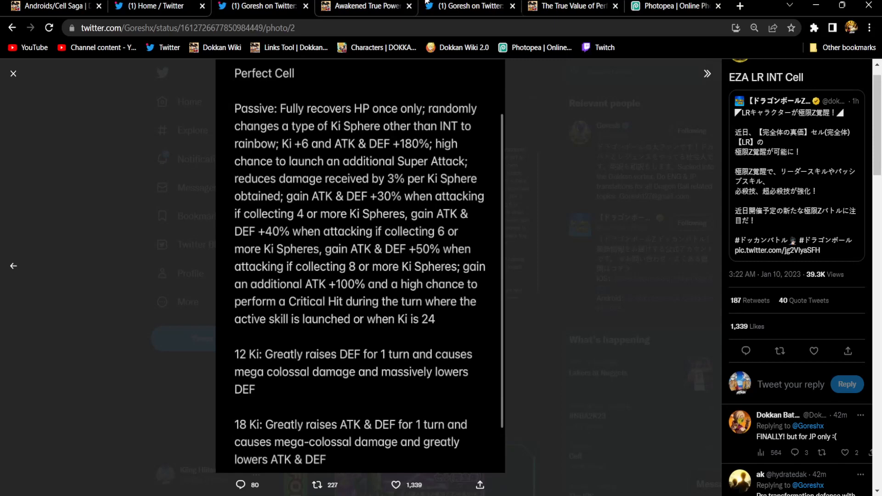
mouse_move(336, 408)
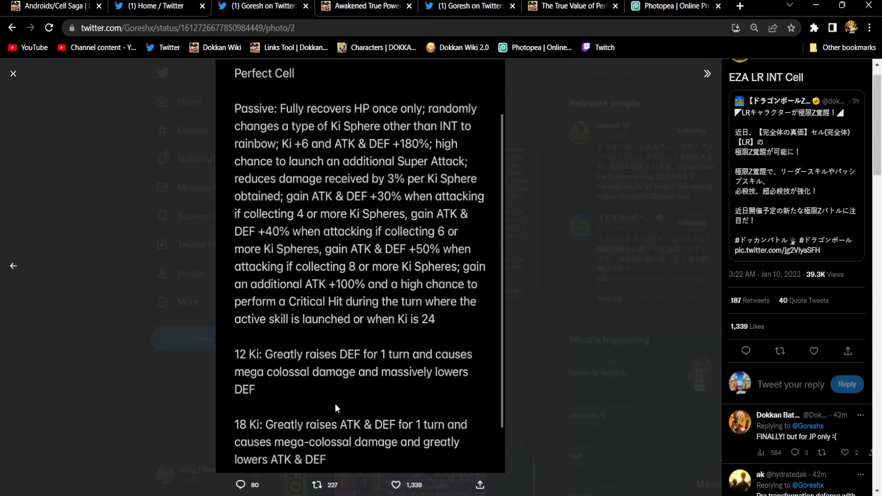
Step: Switch to the tweet showing the translated EZA AGL LR Super Saiyan Gohan details
click(363, 7)
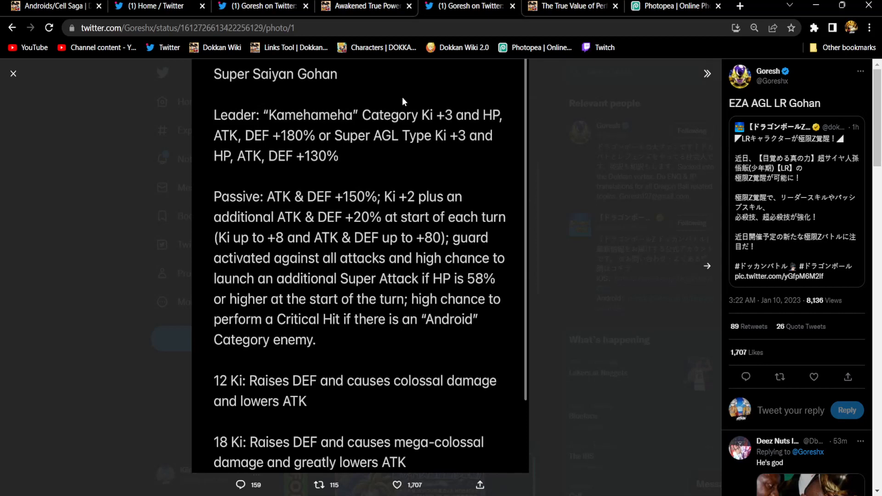
click(395, 484)
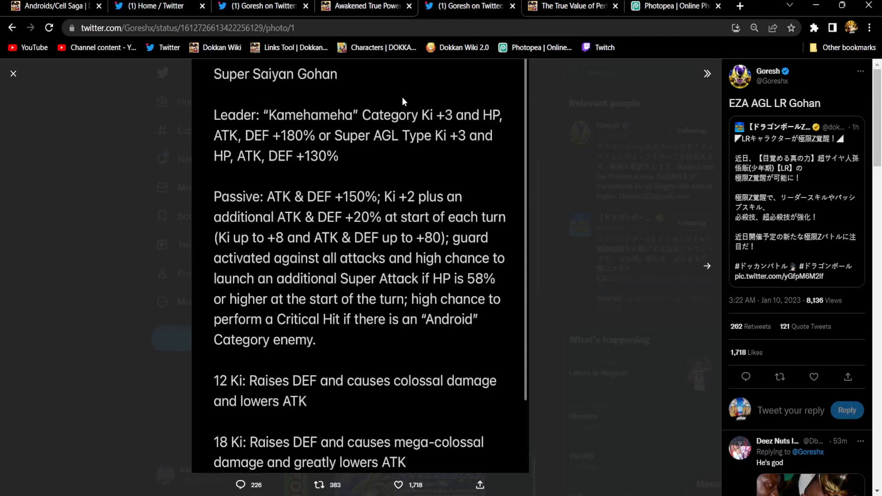
click(813, 377)
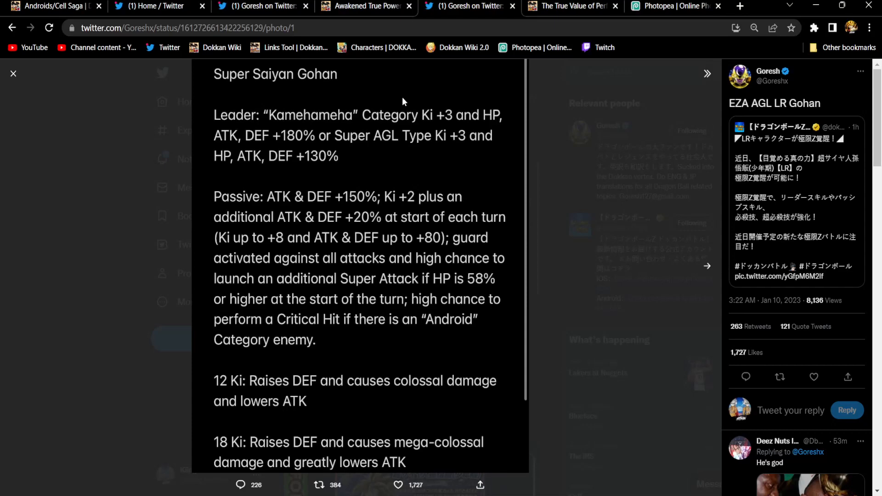
mouse_move(331, 271)
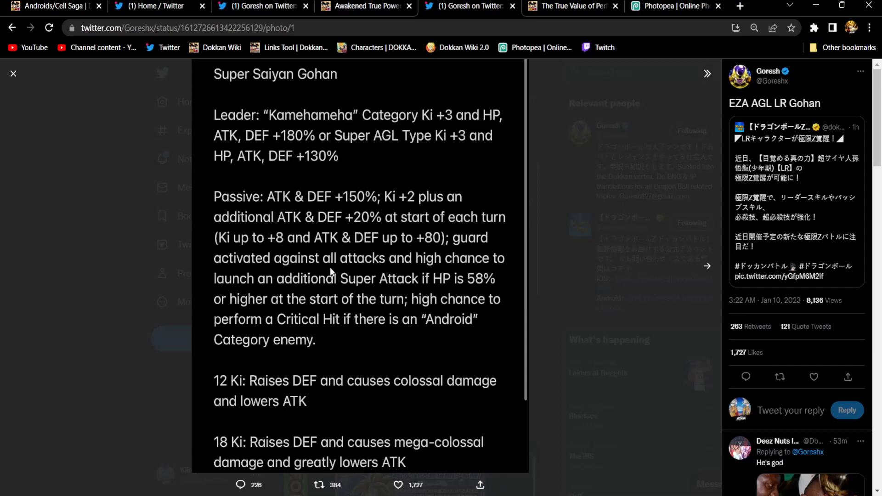
mouse_move(460, 253)
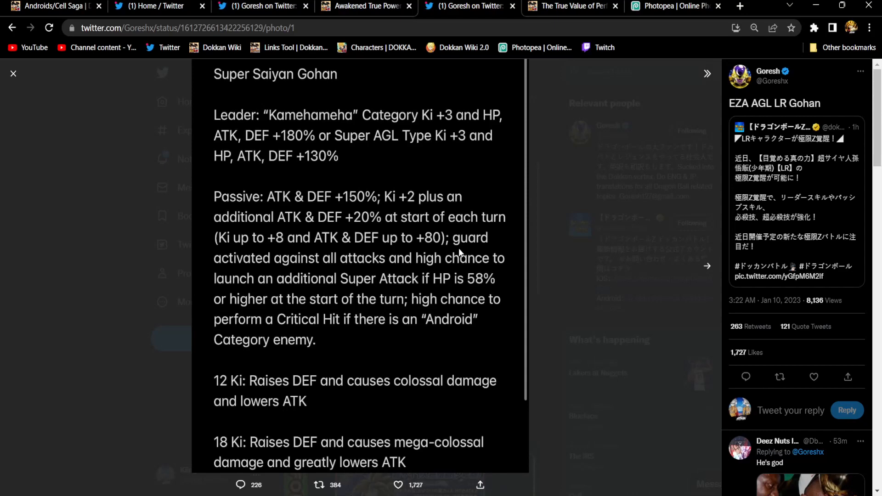
click(397, 485)
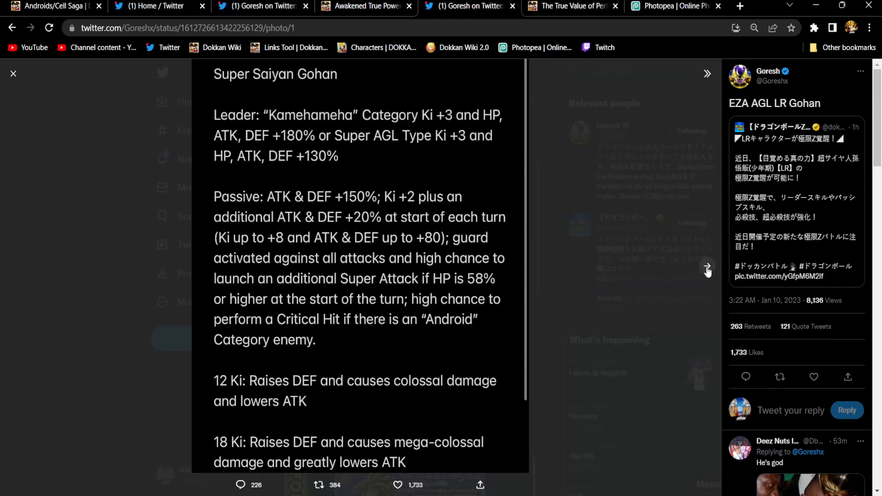
Step: Move through the Gohan translation images, then bring up the Perfect Cell wiki page
click(708, 270)
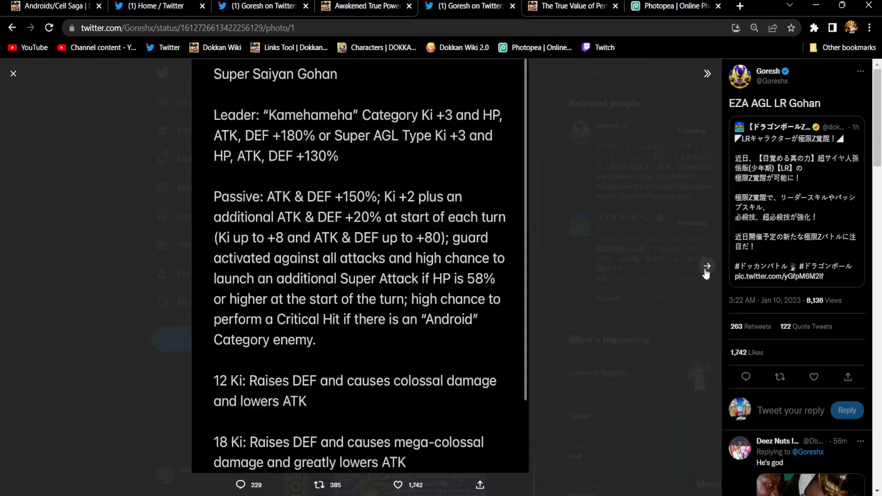
click(707, 266)
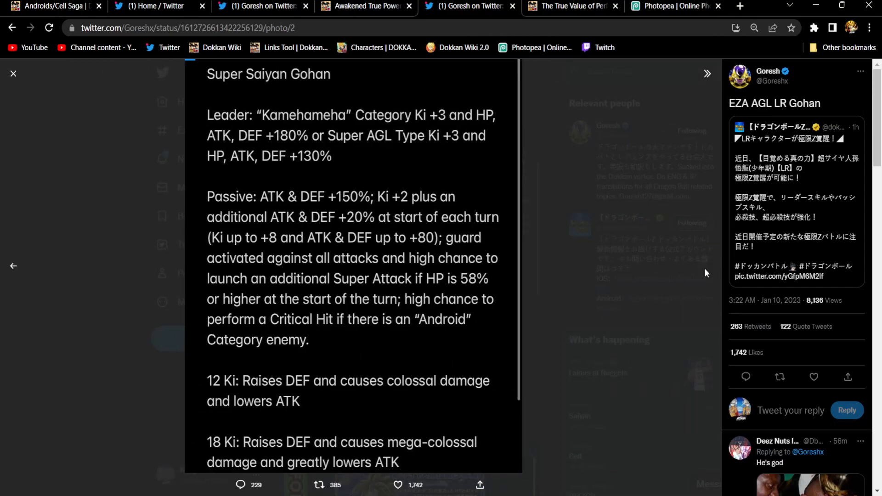
click(573, 7)
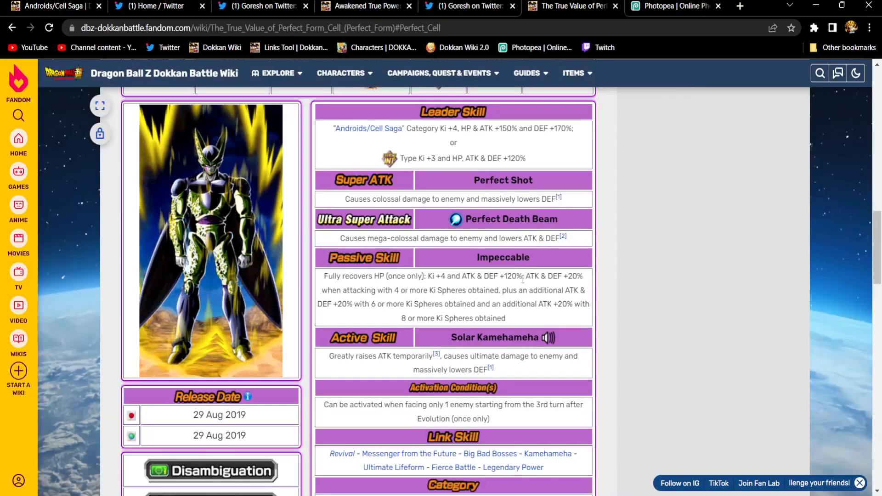
Step: View the Legendary Power link skill page and scroll through its card grids by type
click(508, 467)
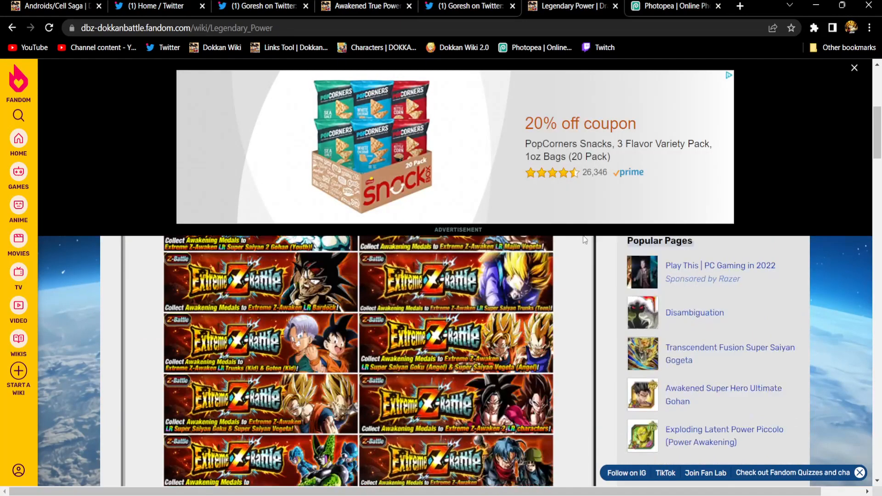
scroll(down, 3)
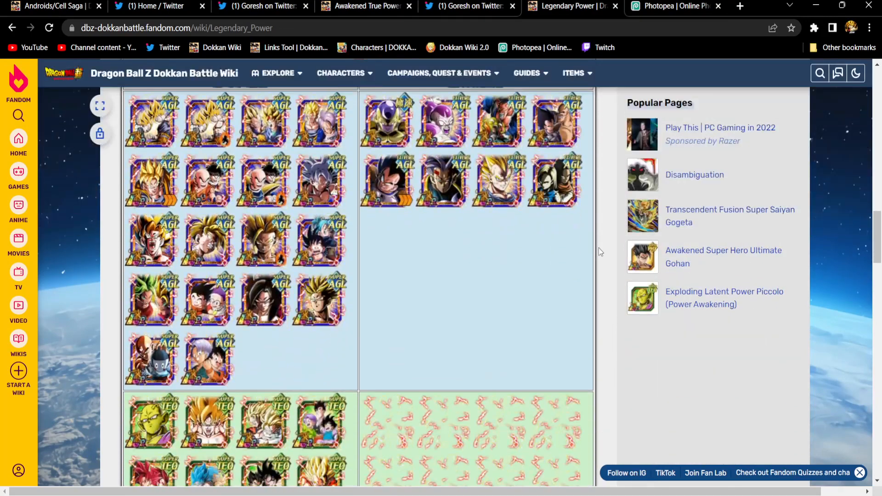
scroll(down, 3)
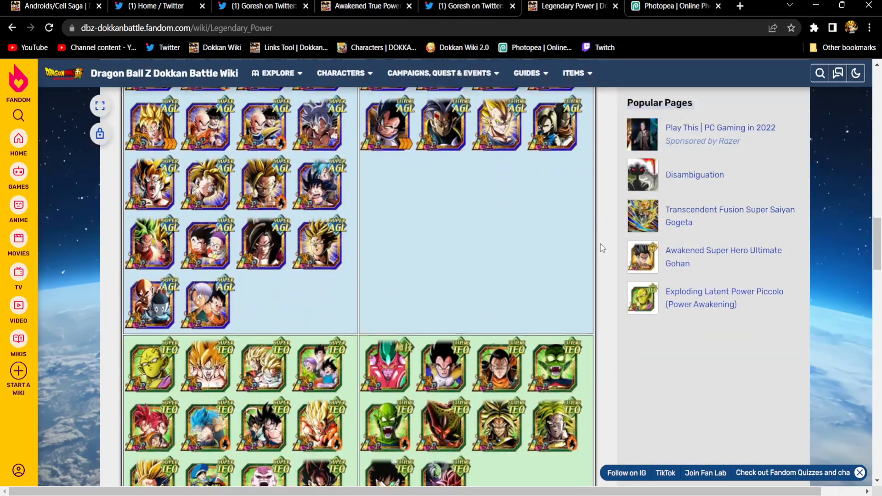
scroll(down, 3)
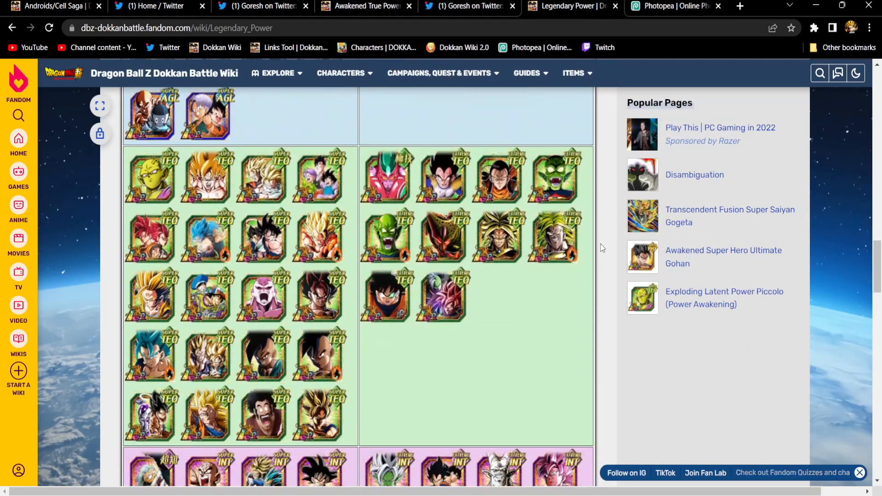
scroll(down, 3)
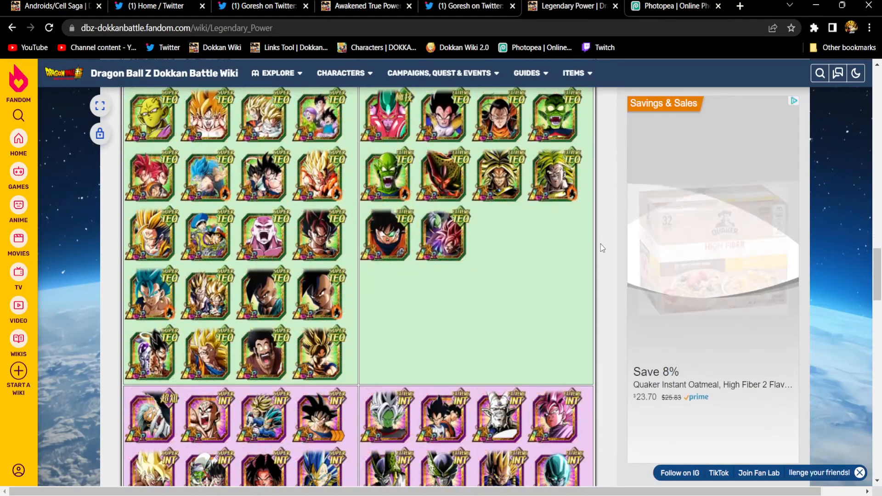
scroll(down, 3)
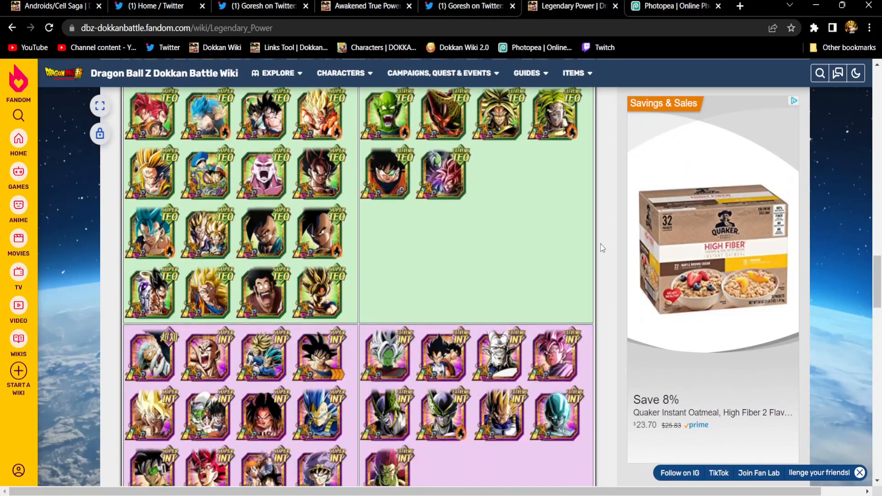
scroll(down, 3)
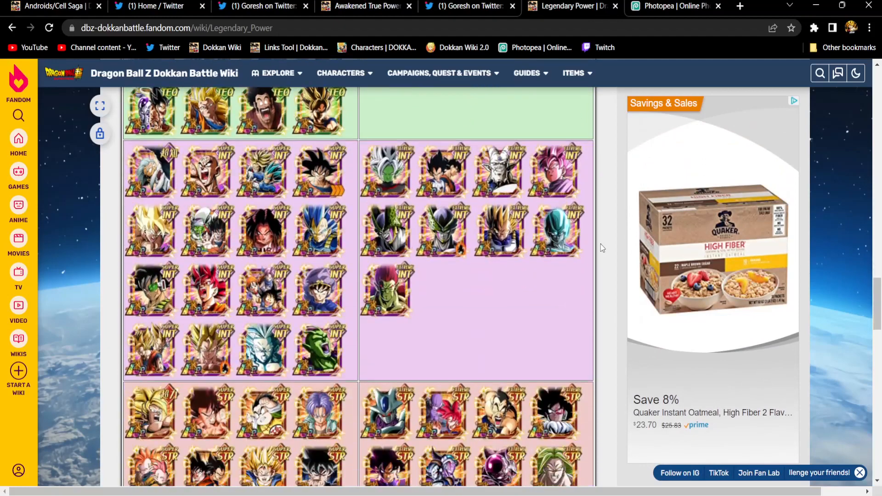
scroll(down, 3)
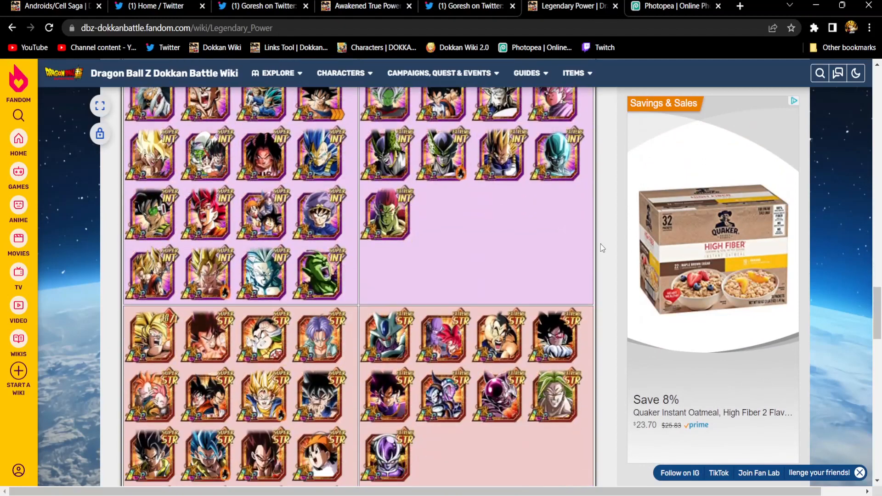
scroll(down, 3)
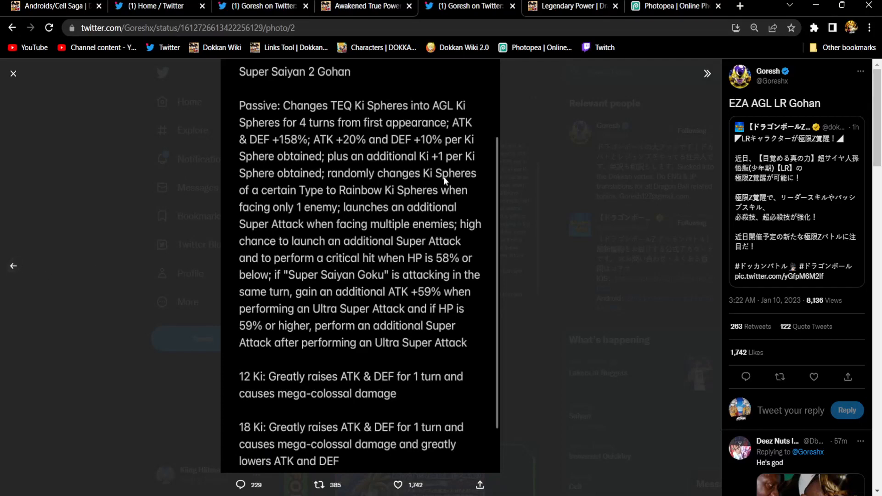
mouse_move(390, 206)
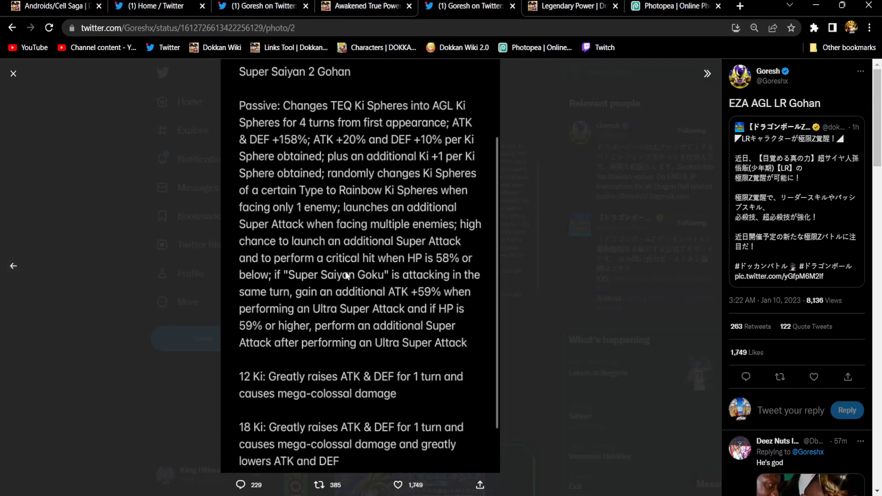
mouse_move(535, 199)
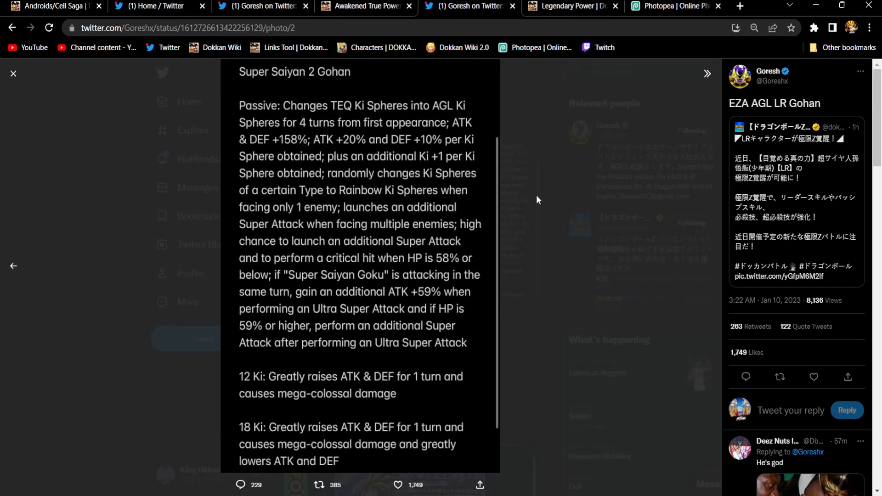
mouse_move(347, 373)
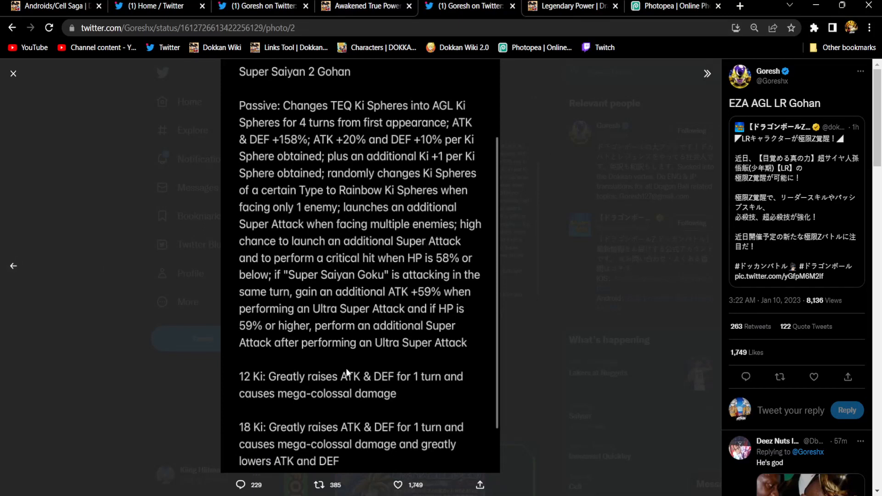
Step: Reread the Super Saiyan 2 Gohan image, then go back to the first Gohan translation image
click(397, 485)
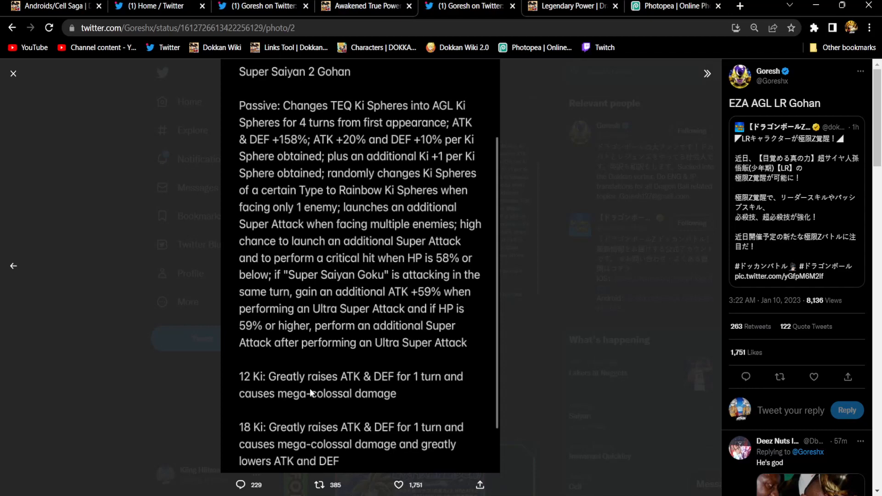
mouse_move(291, 267)
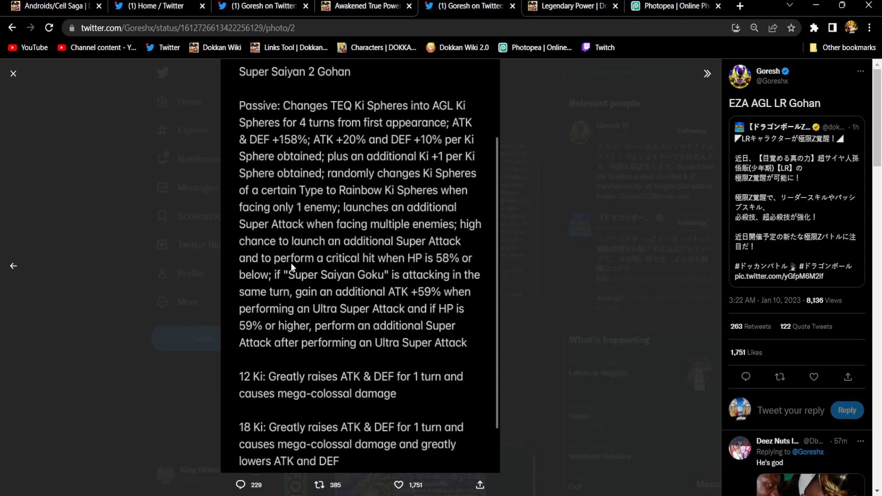
click(13, 265)
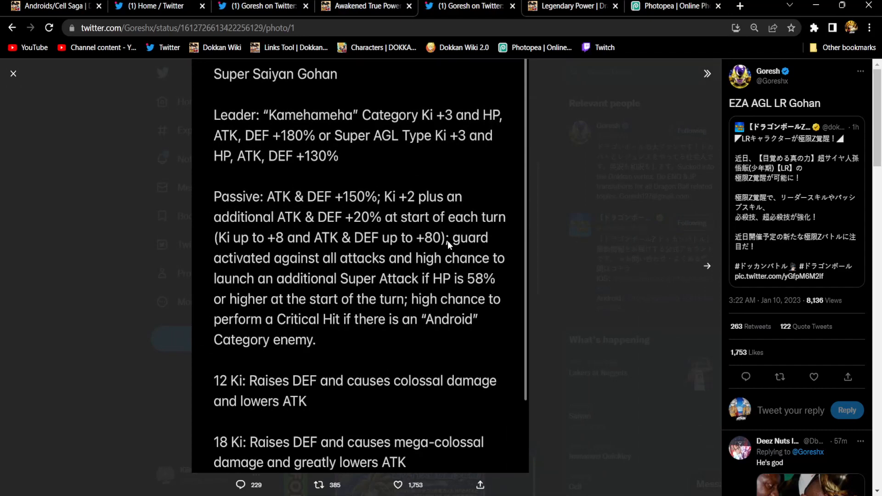
mouse_move(356, 230)
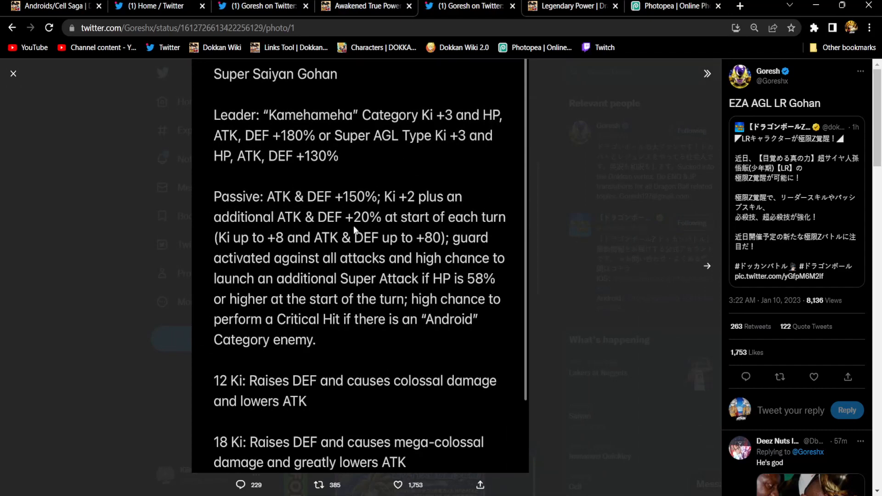
Step: Review the Super Saiyan 2 Gohan image again, then return to the wiki's Legendary Power page
click(397, 485)
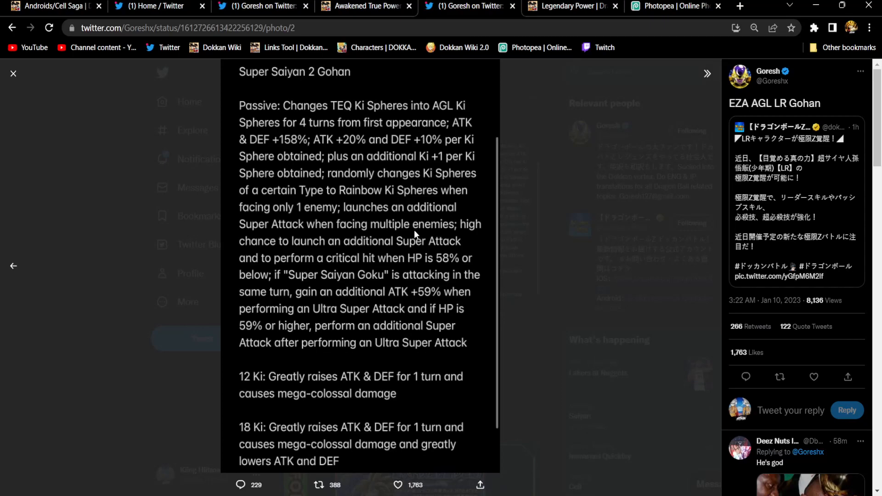
click(397, 484)
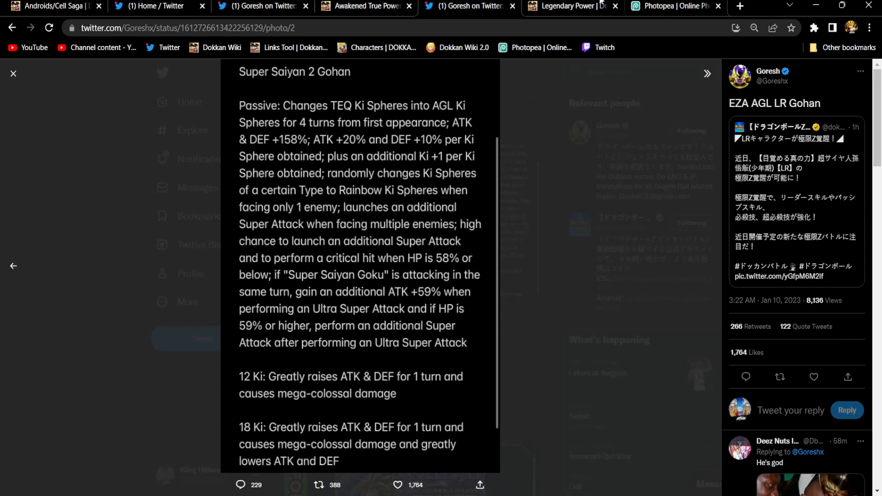
click(566, 6)
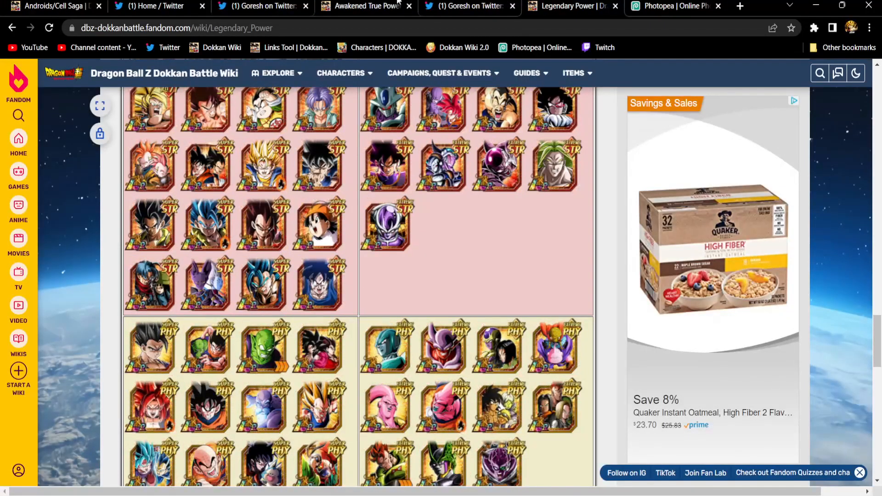